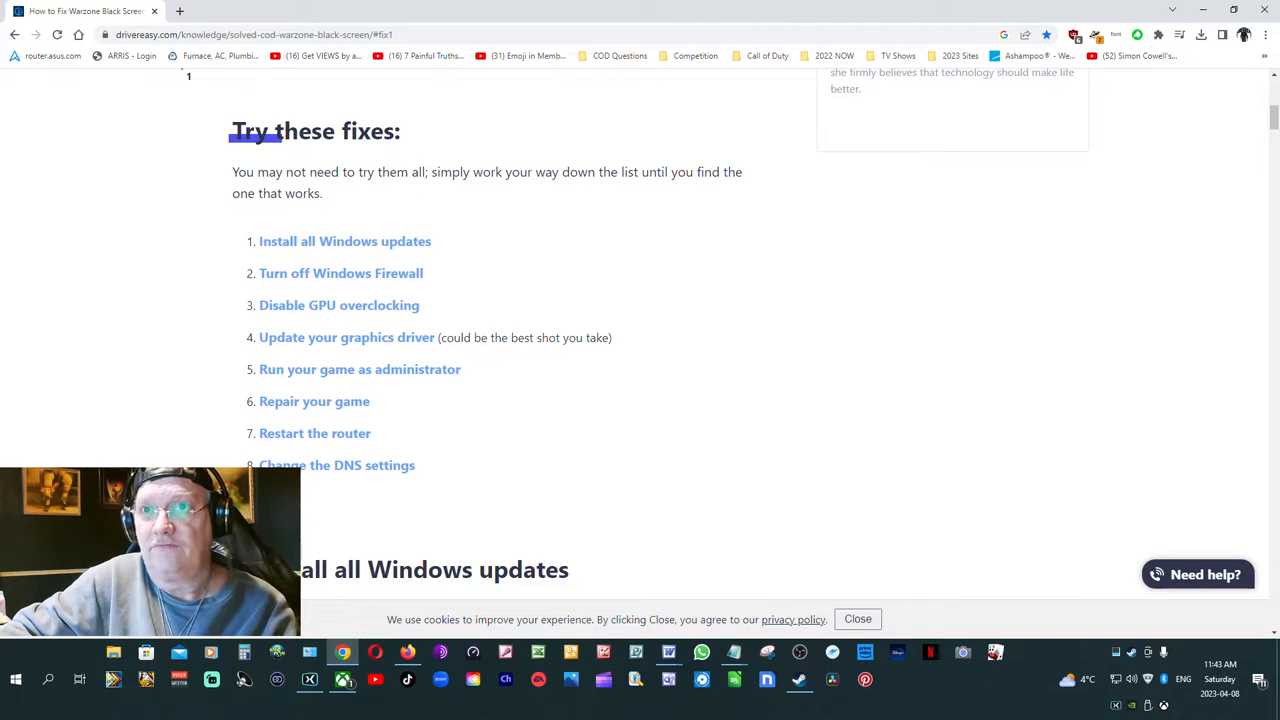
{"action": "mouse_move", "coordinate": [341, 273]}
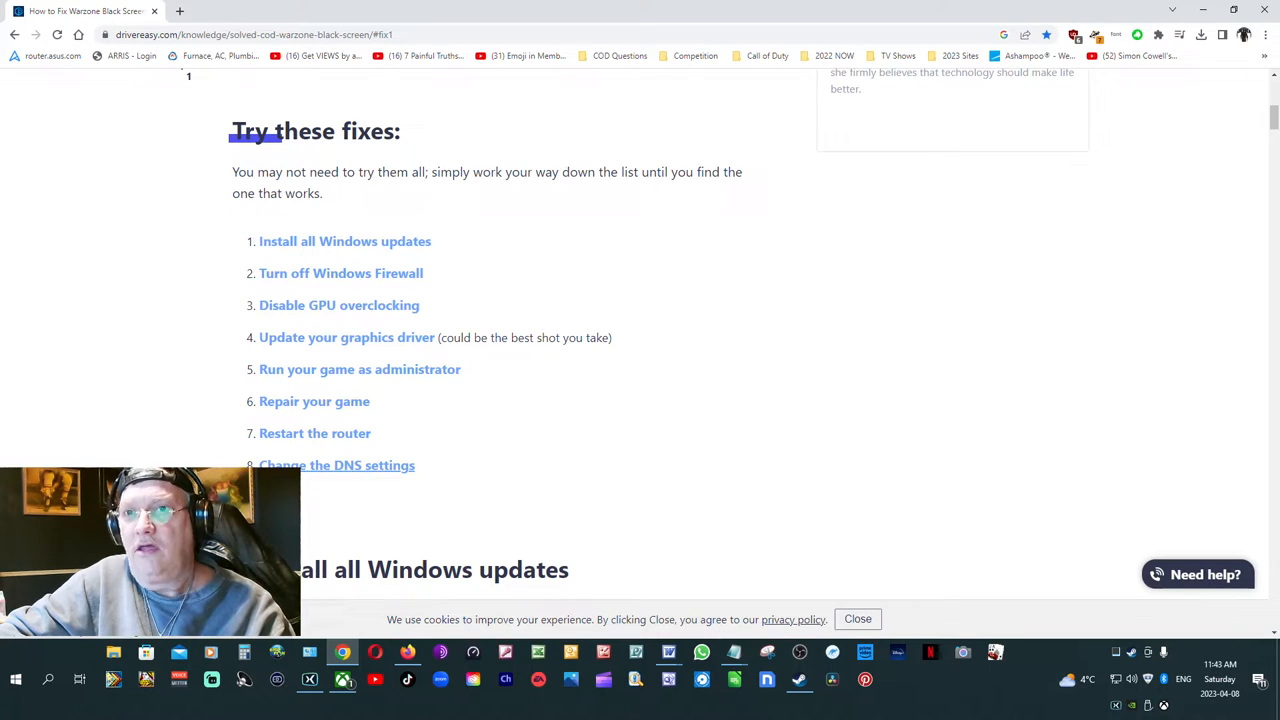
Scroll the article past 'Install all Windows updates' to the 'Turn off Windows Firewall' heading.
{"action": "scroll", "scroll_direction": "down", "scroll_amount": 3}
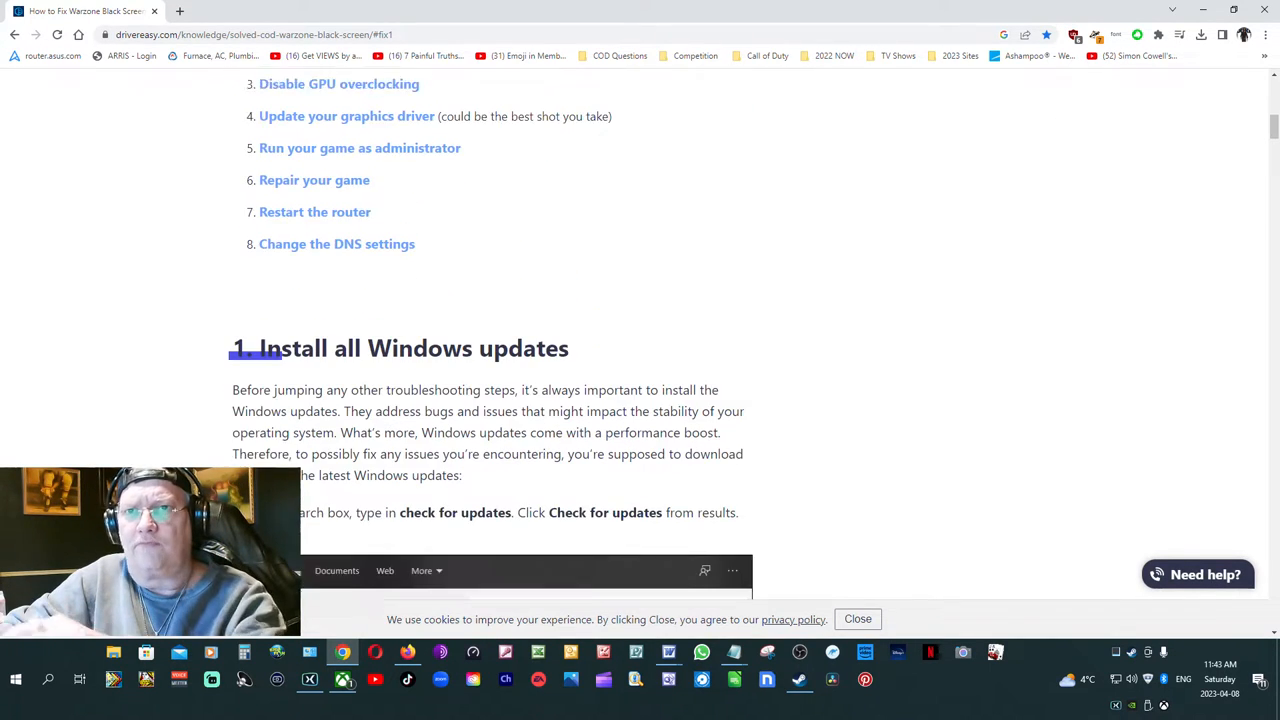
{"action": "scroll", "scroll_direction": "down", "scroll_amount": 3}
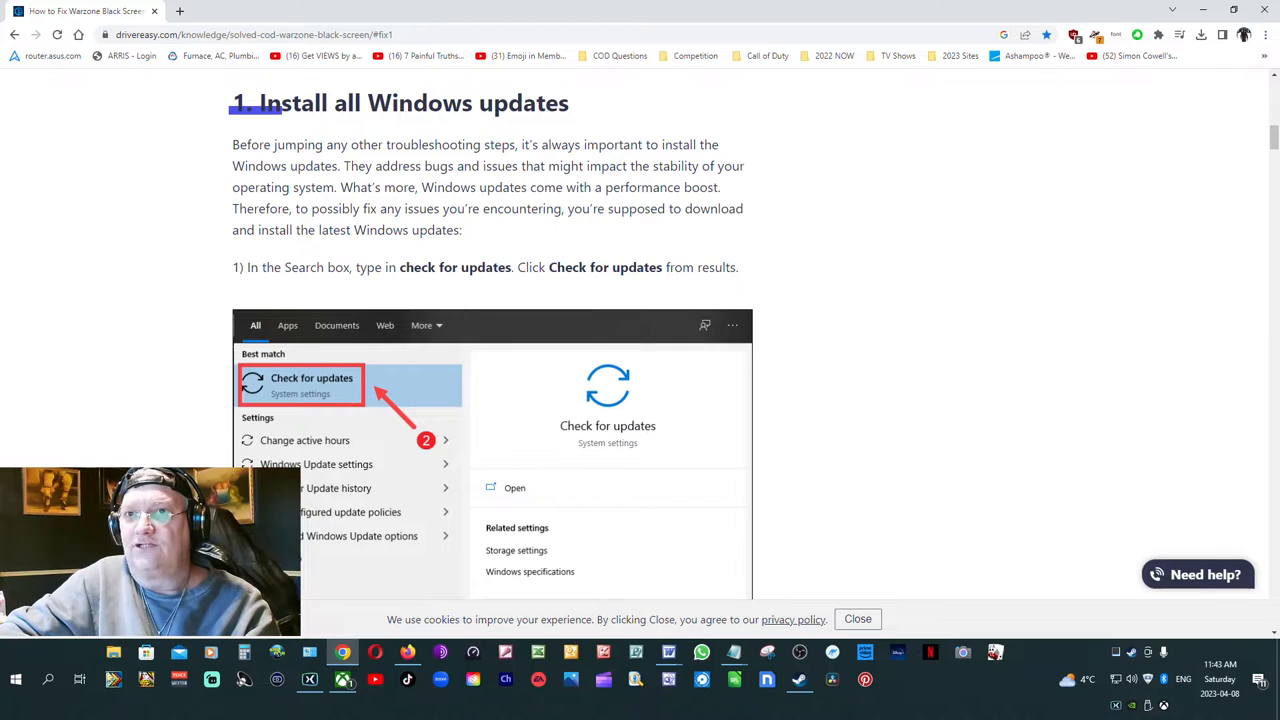
{"action": "scroll", "scroll_direction": "down", "scroll_amount": 3}
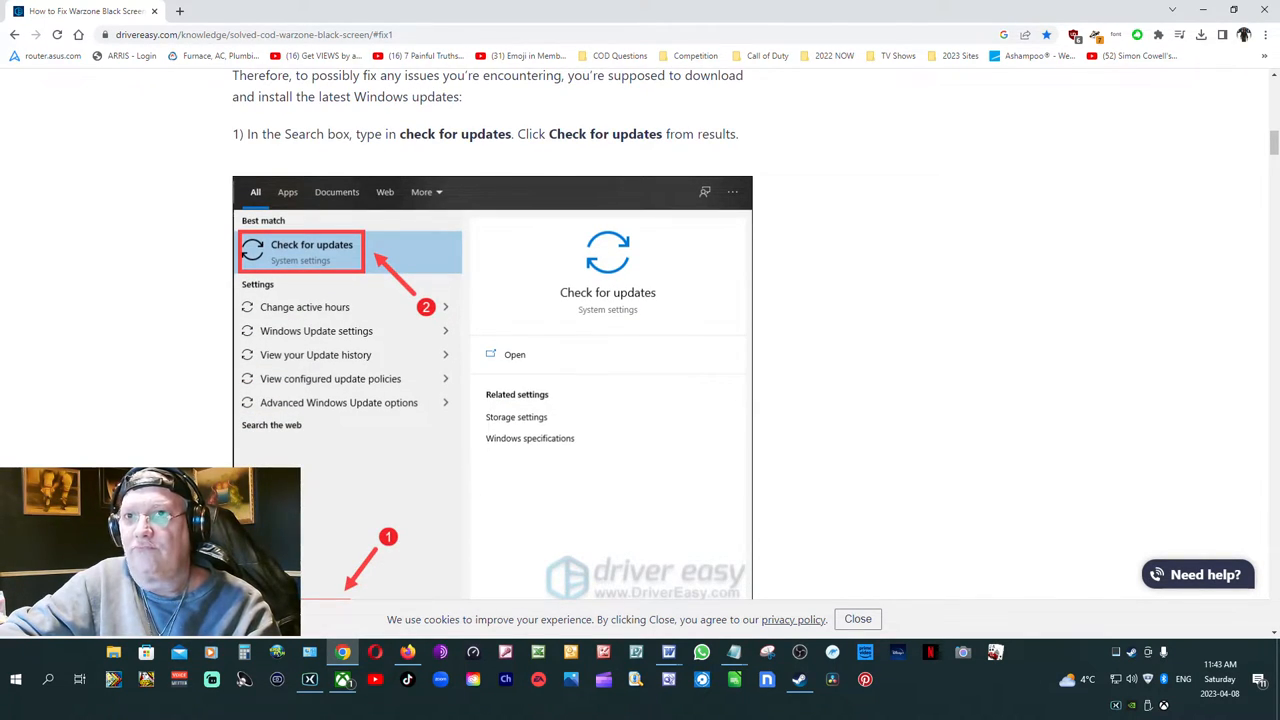
{"action": "scroll", "scroll_direction": "down", "scroll_amount": 3}
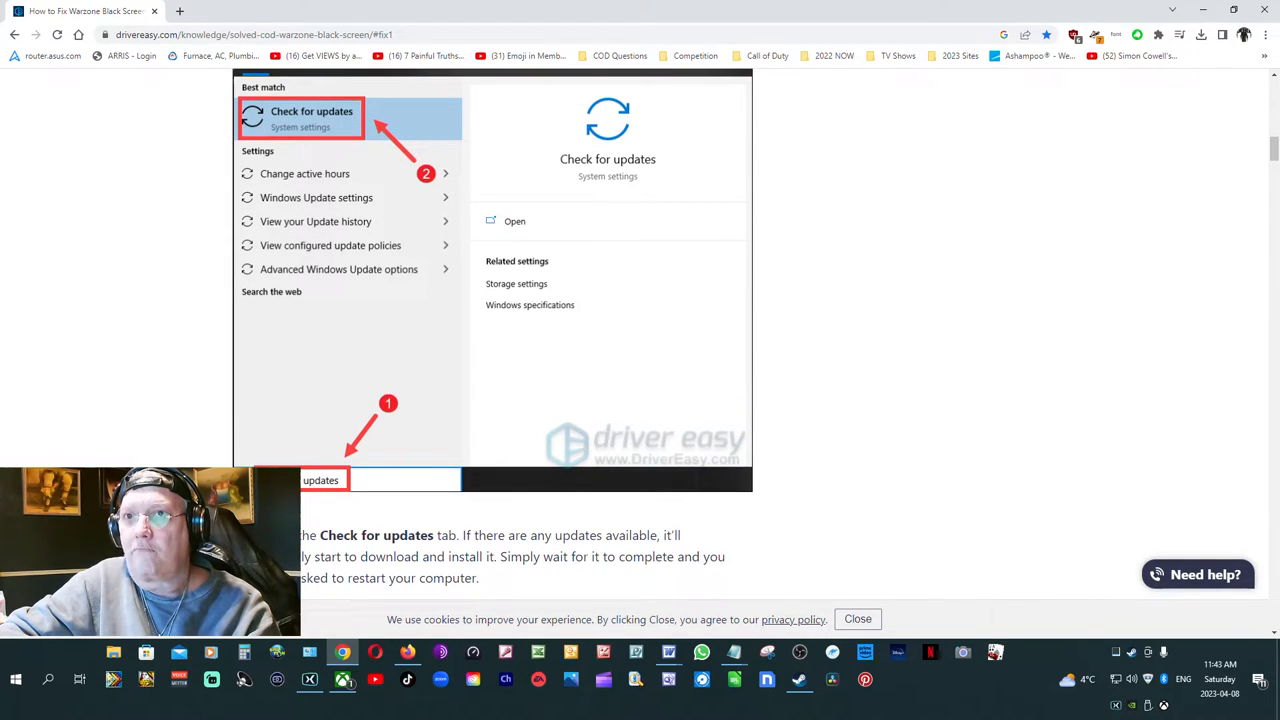
{"action": "scroll", "scroll_direction": "down", "scroll_amount": 3}
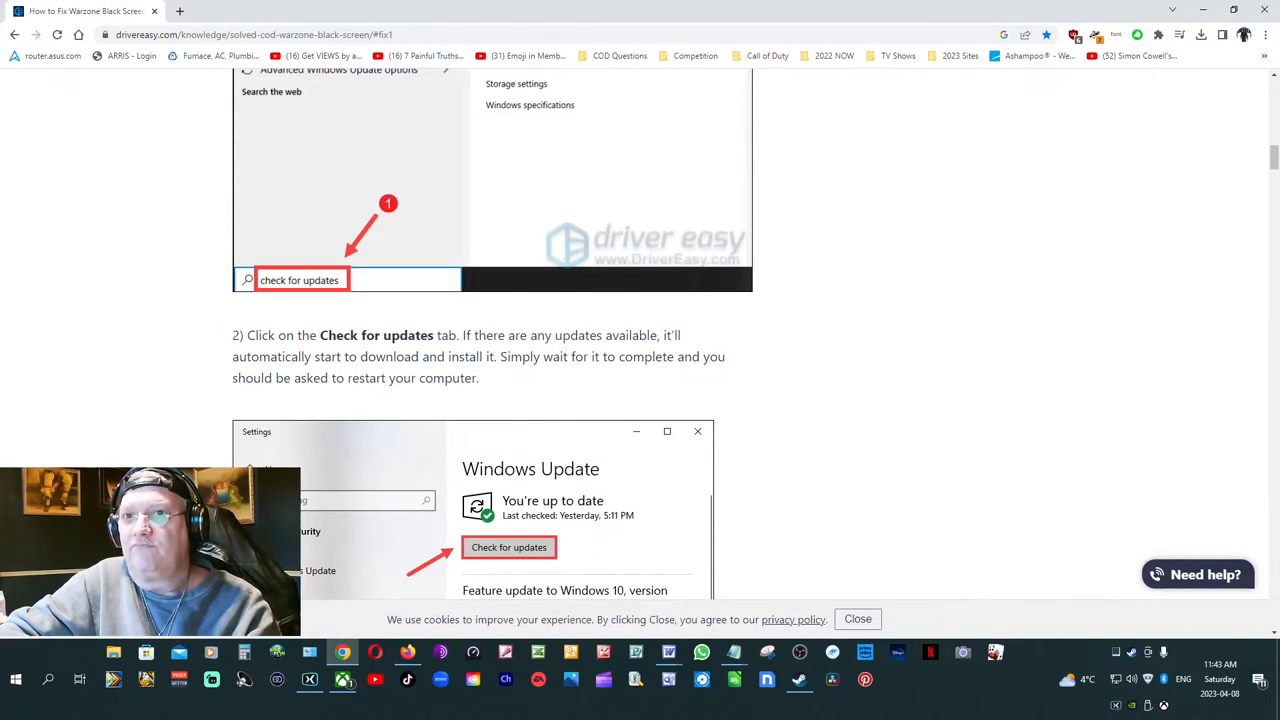
{"action": "scroll", "scroll_direction": "down", "scroll_amount": 3}
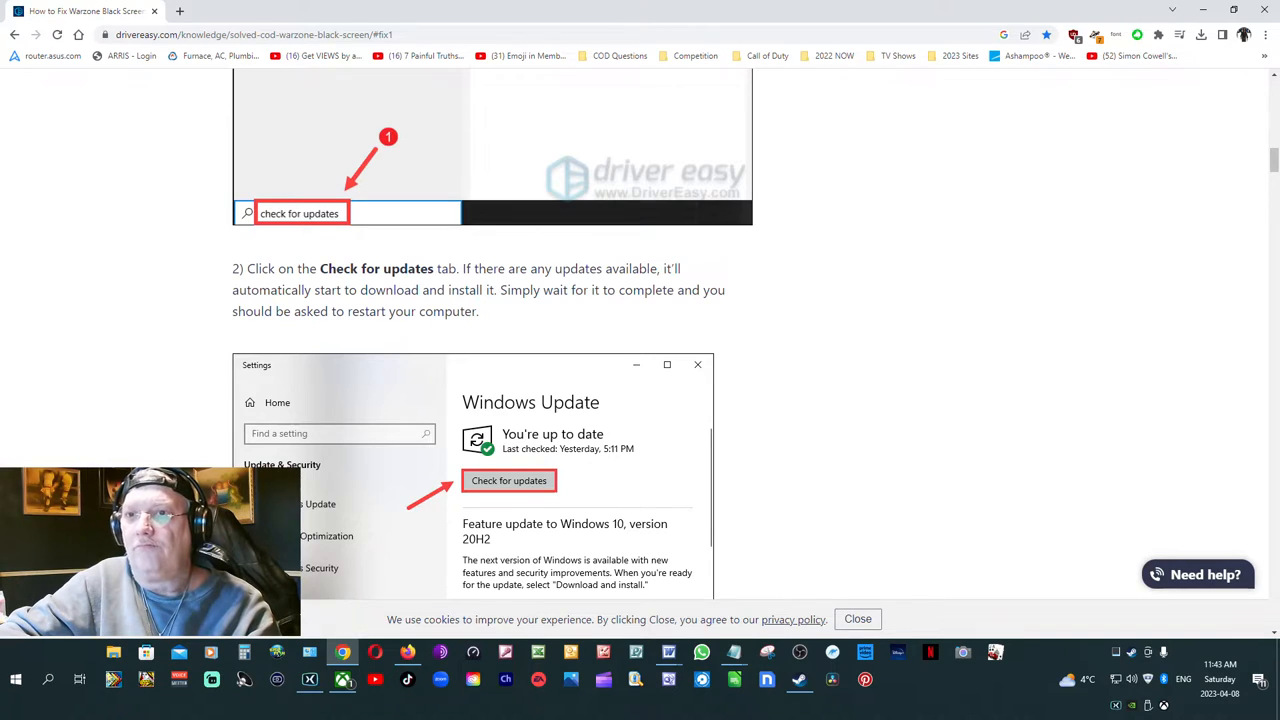
{"action": "scroll", "scroll_direction": "down", "scroll_amount": 3}
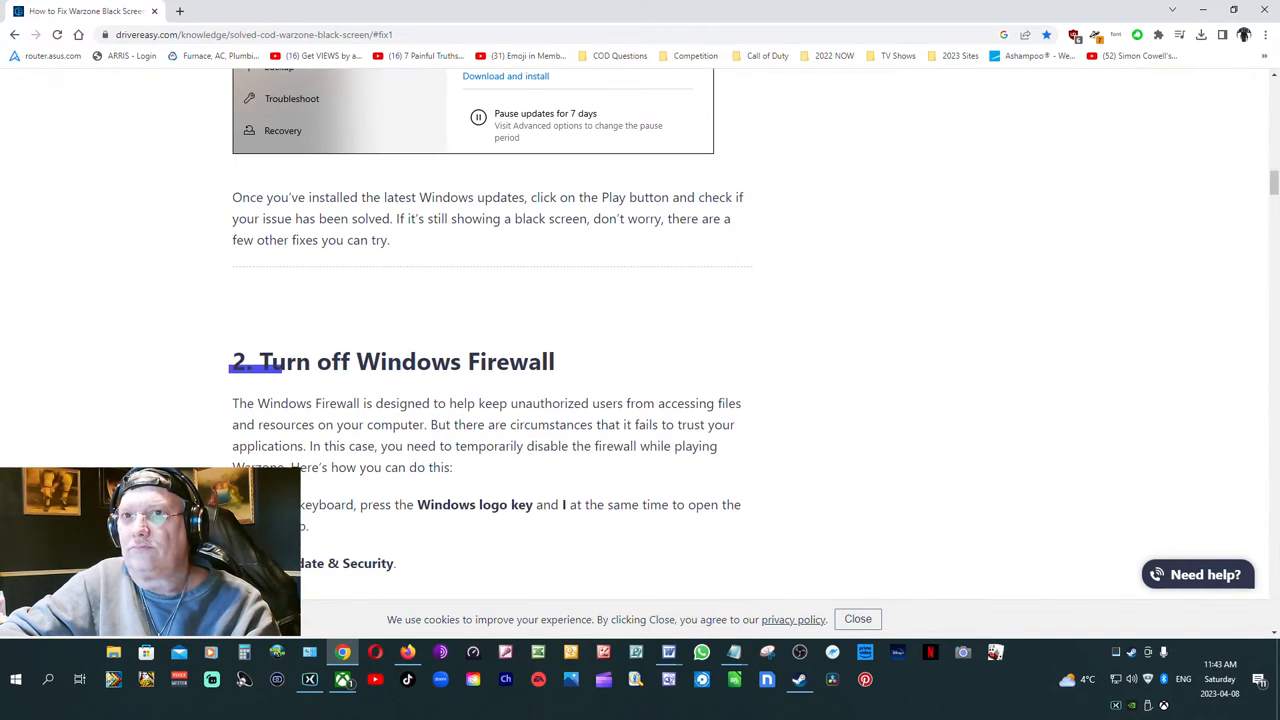
{"action": "scroll", "scroll_direction": "down", "scroll_amount": 3}
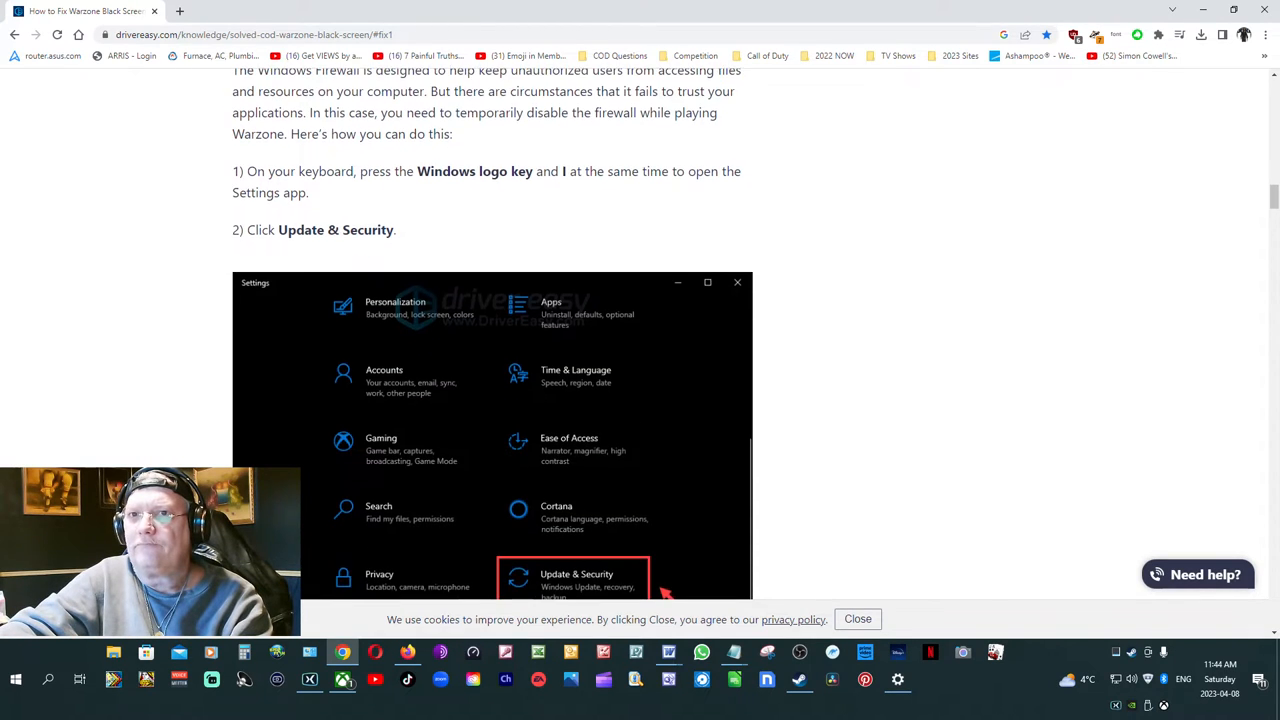
Scroll down to the article's firewall steps and open Windows Settings alongside it.
{"action": "scroll", "scroll_direction": "down", "scroll_amount": 3}
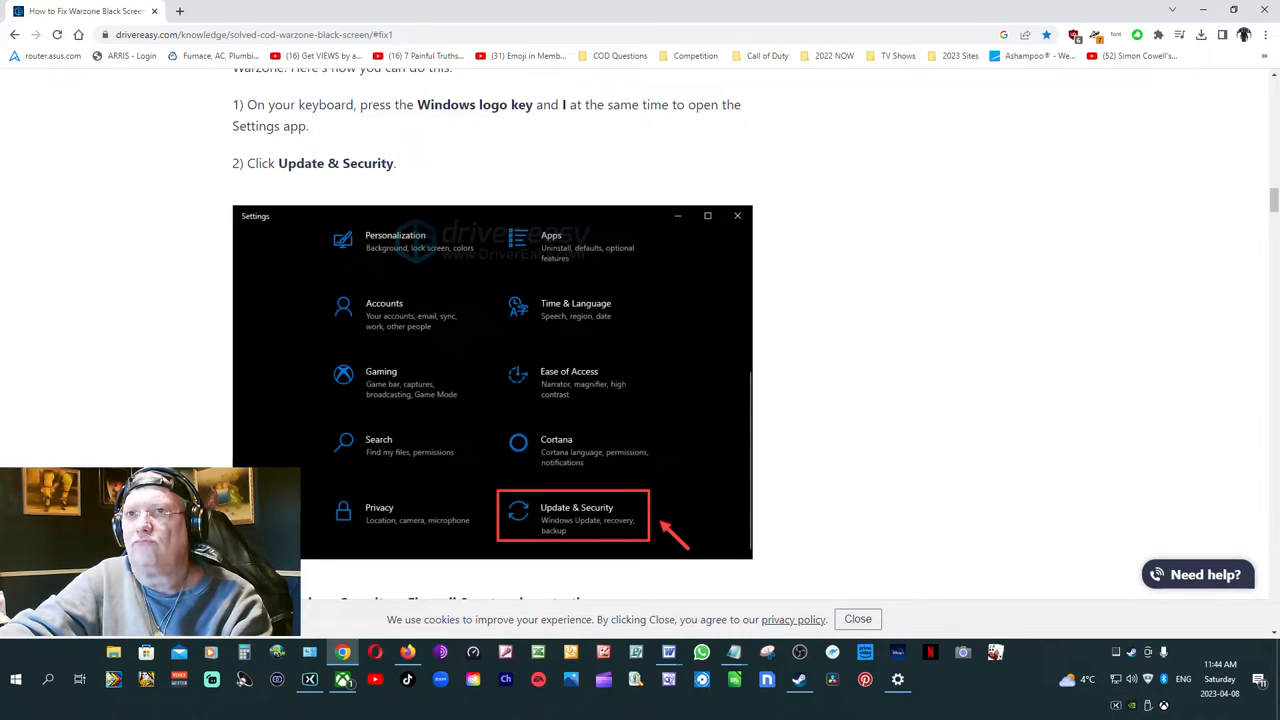
{"action": "scroll", "scroll_direction": "down", "scroll_amount": 3}
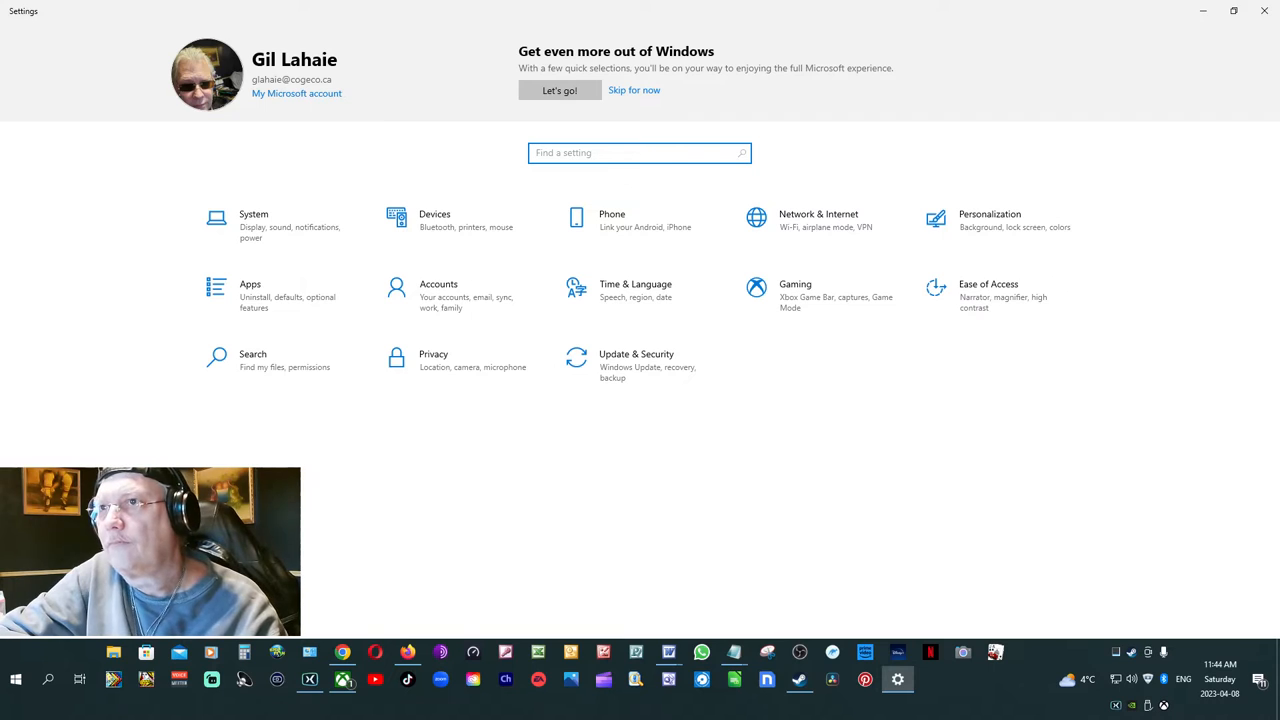
{"action": "mouse_move", "coordinate": [636, 365]}
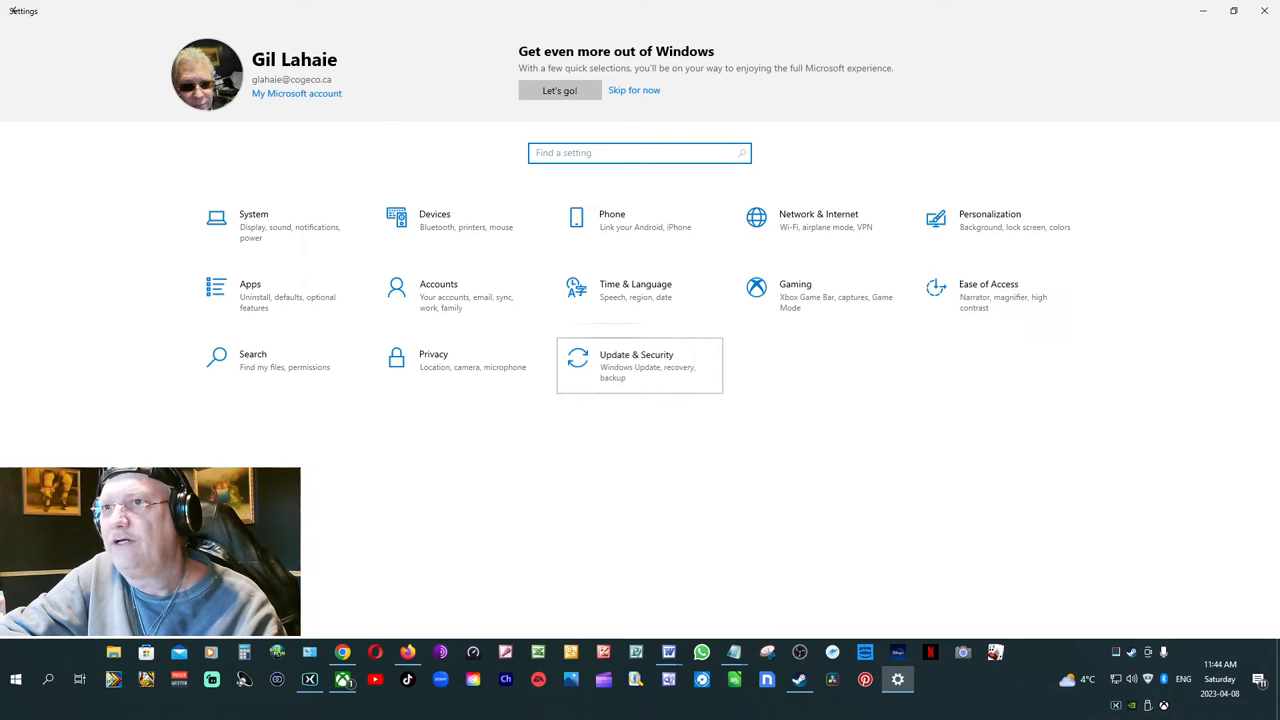
Run Check for updates under Update & Security > Windows Update.
{"action": "left_click", "coordinate": [638, 365]}
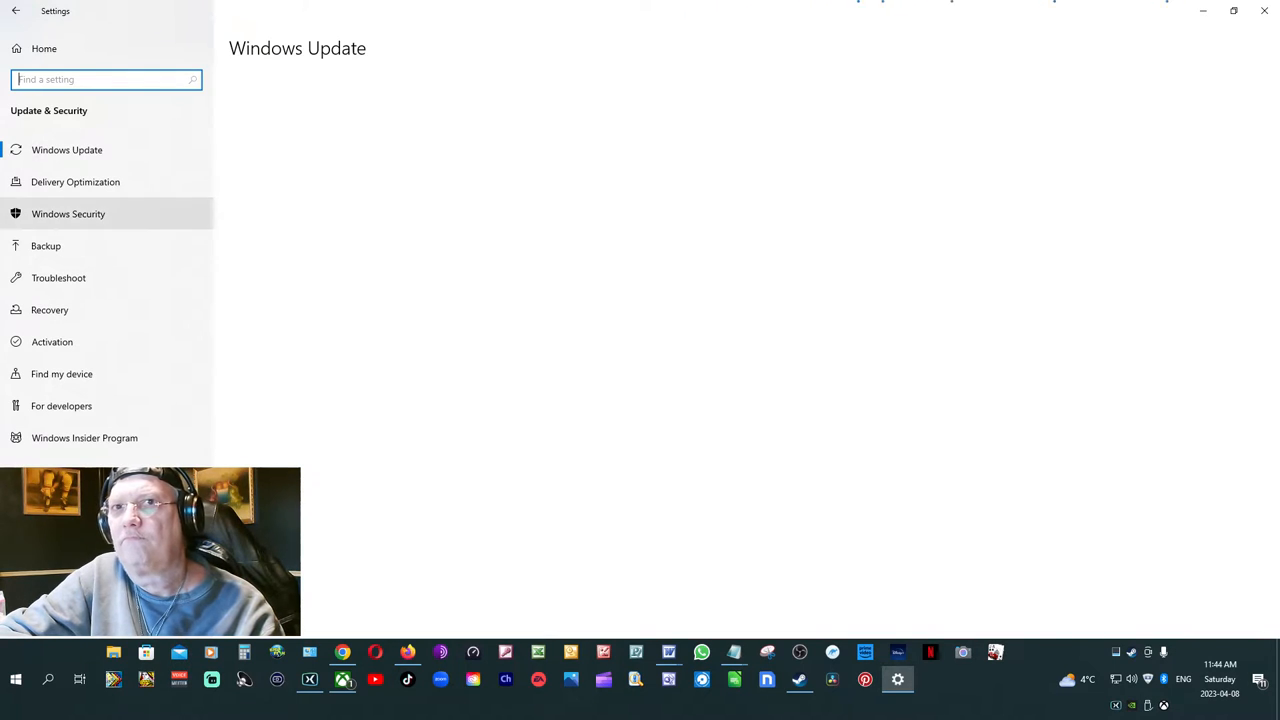
{"action": "left_click", "coordinate": [67, 149]}
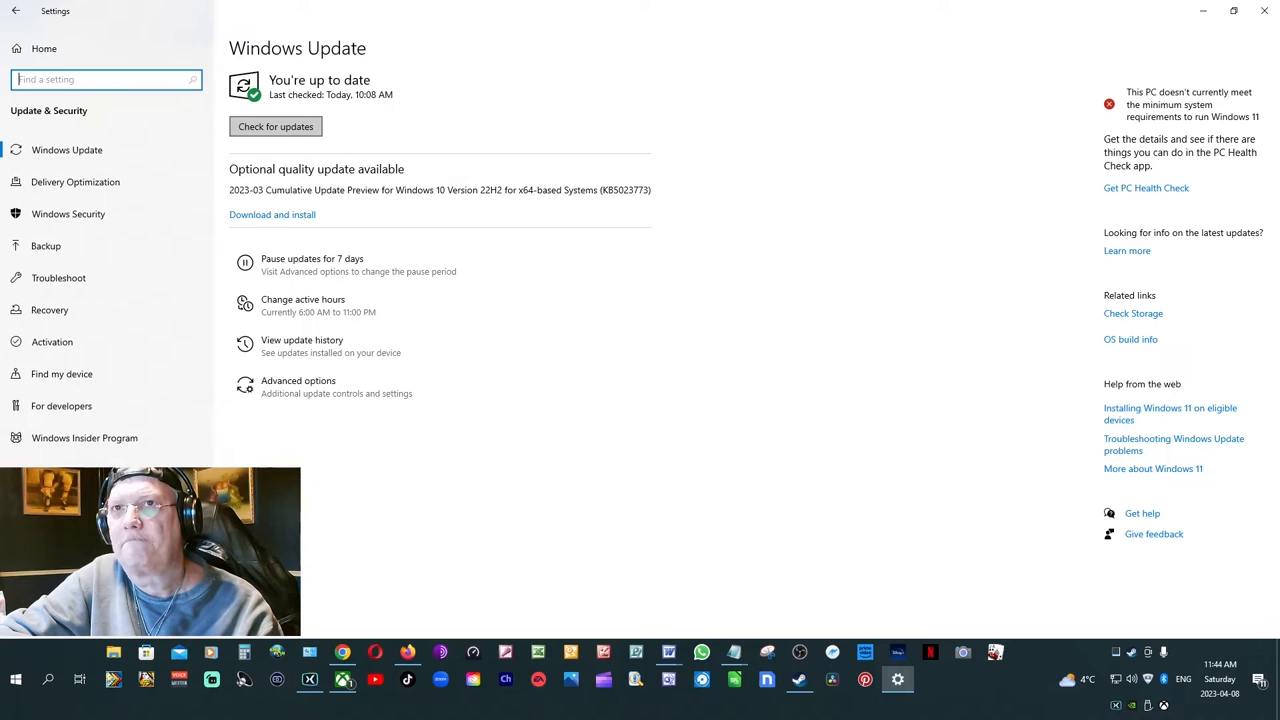
{"action": "left_click", "coordinate": [275, 126]}
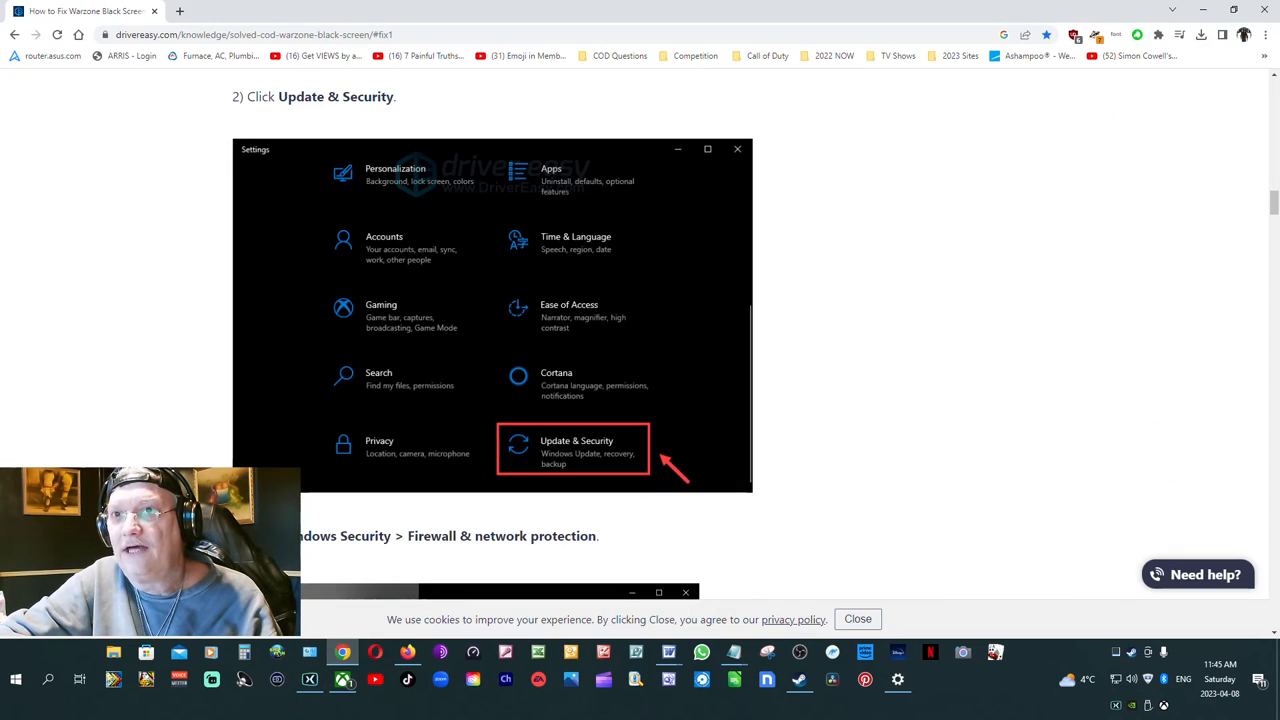
Scroll to the next firewall step and open Windows Security in Update & Security.
{"action": "scroll", "scroll_direction": "down", "scroll_amount": 3}
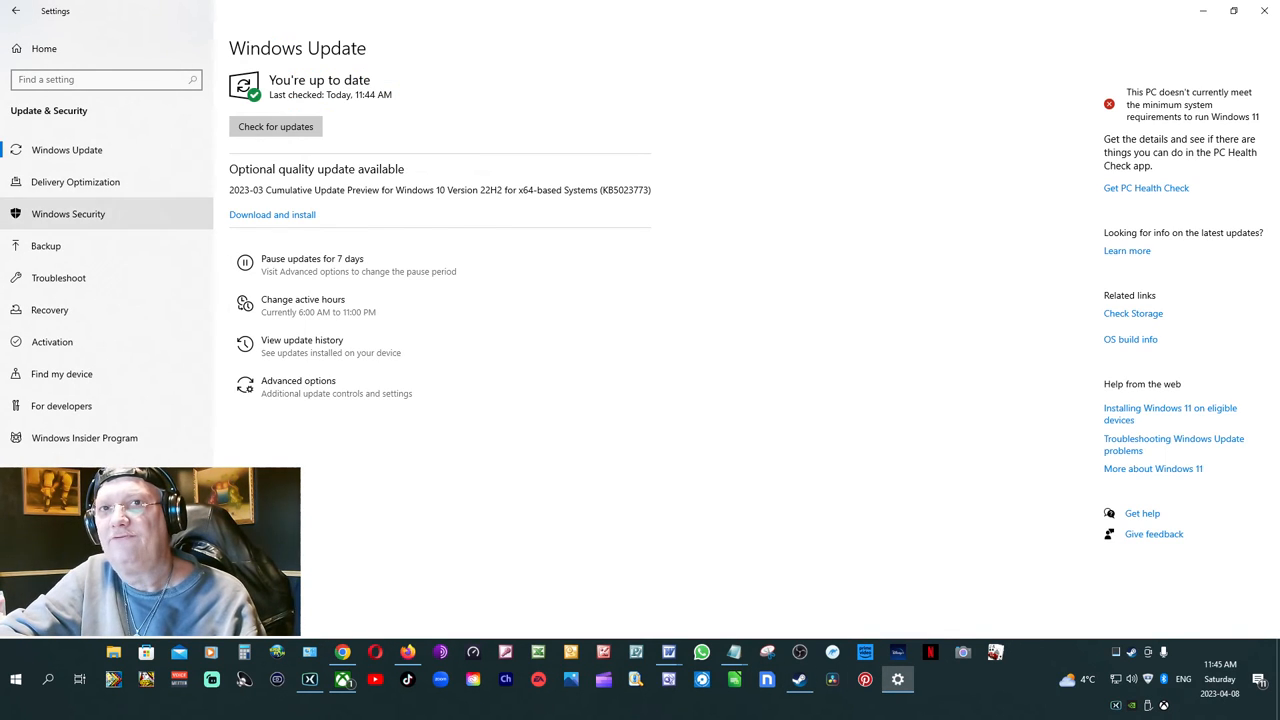
{"action": "left_click", "coordinate": [68, 213]}
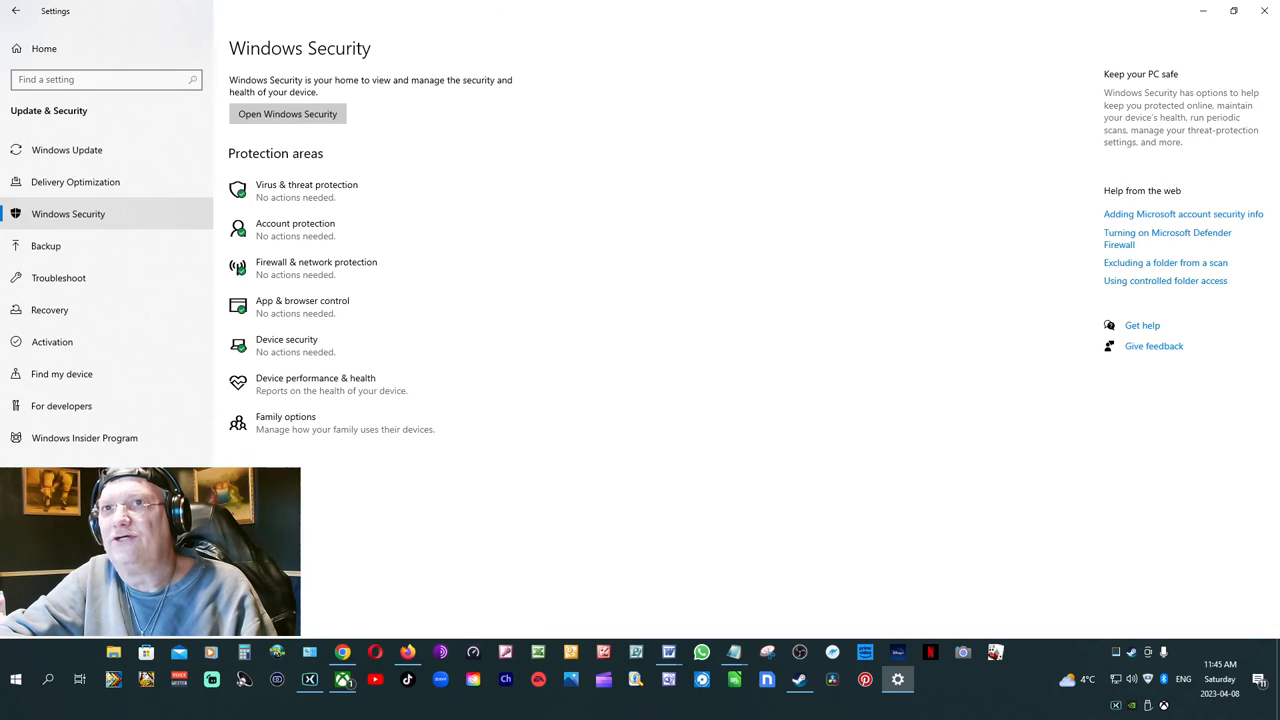
Open Firewall & network protection and view the Private network page.
{"action": "left_click", "coordinate": [287, 113]}
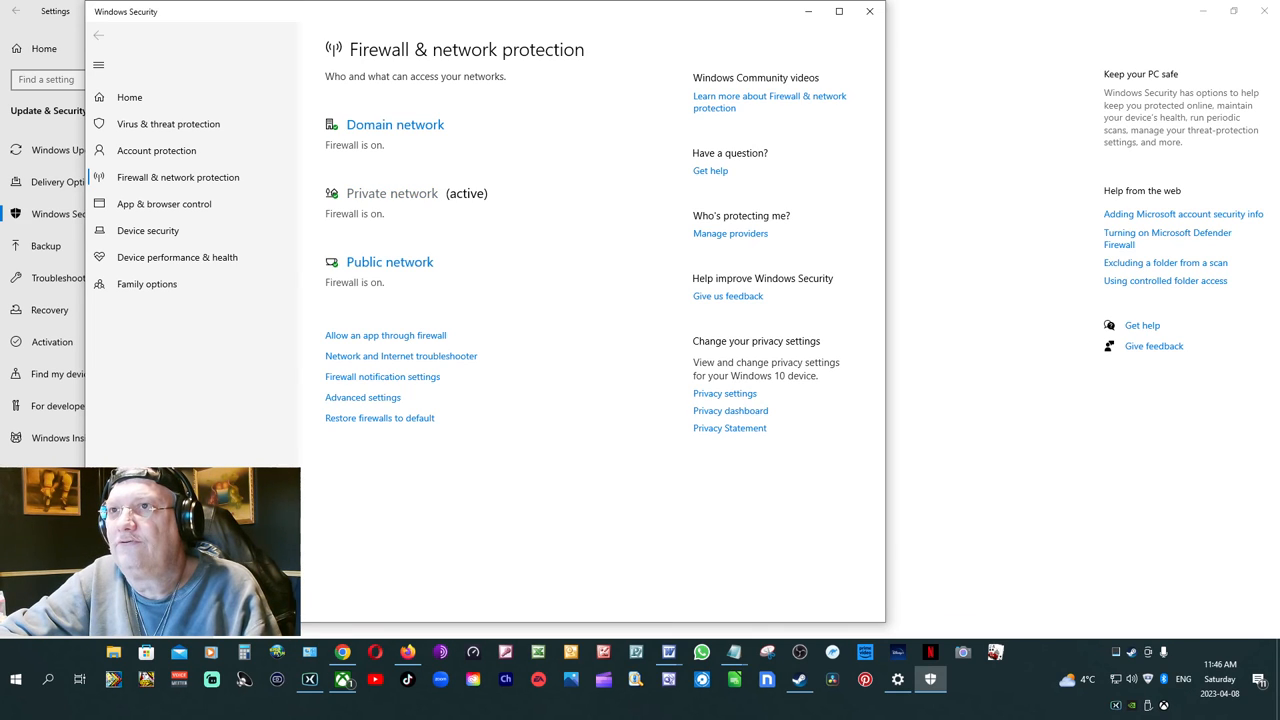
{"action": "left_click", "coordinate": [391, 193]}
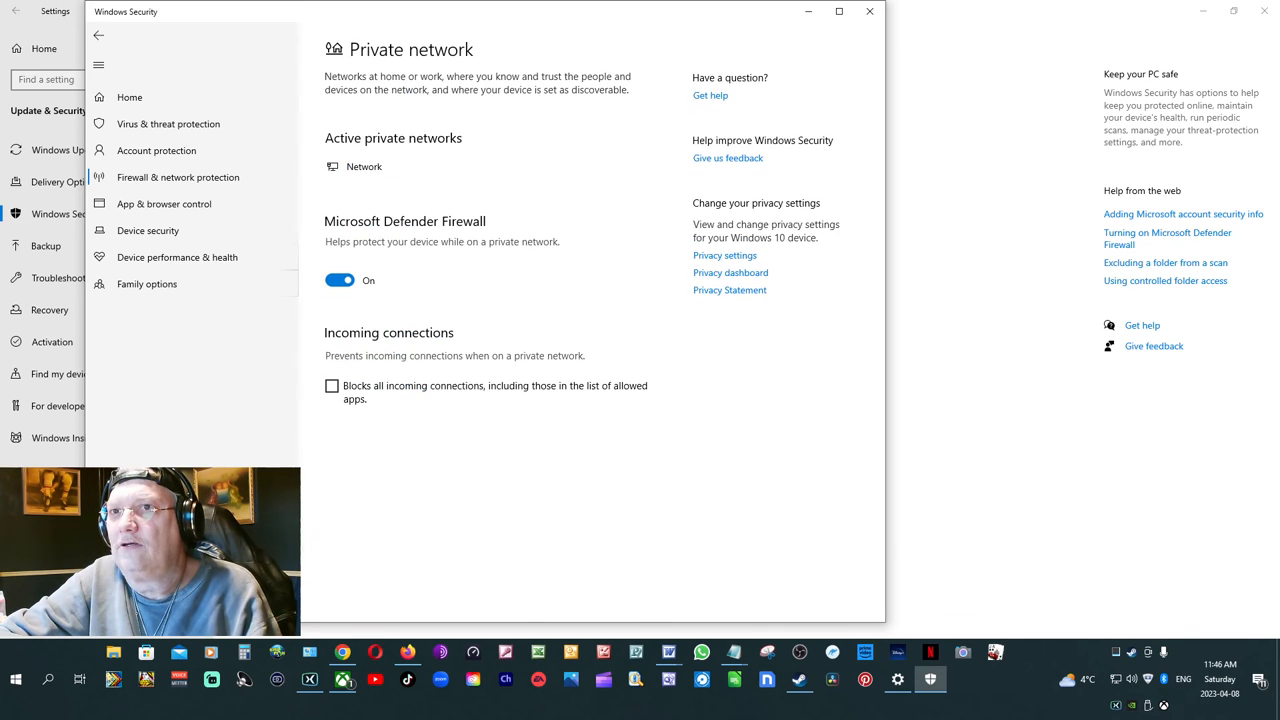